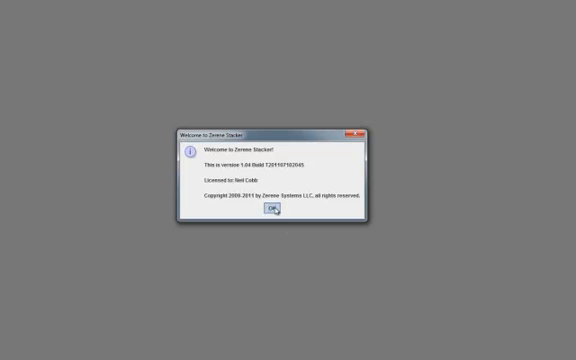
Step: Dismiss the Welcome to Zerene Stacker notice
{"action": "left_click", "coordinate": [275, 209]}
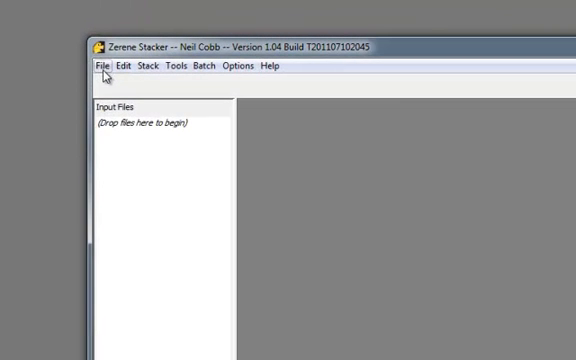
Step: Add source files, browsing into Lightroom Catalogs > Imaging_Class_Spring12 > the student folder
{"action": "left_click", "coordinate": [99, 66]}
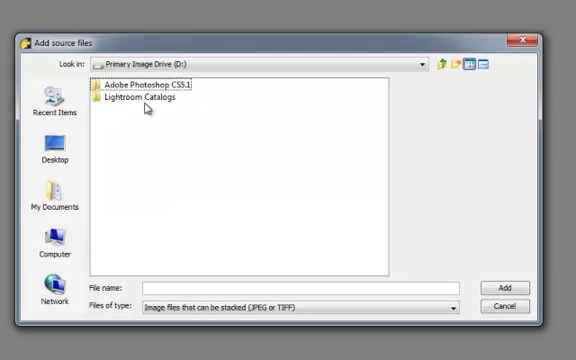
{"action": "double_click", "coordinate": [155, 98]}
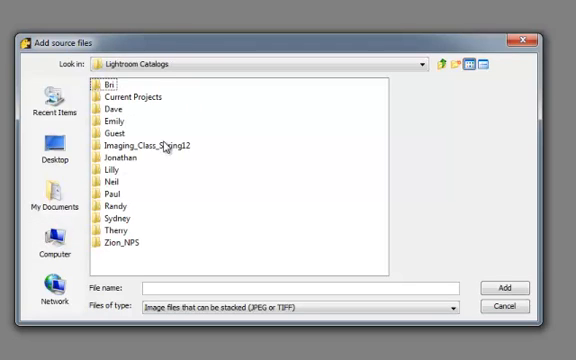
{"action": "double_click", "coordinate": [157, 143]}
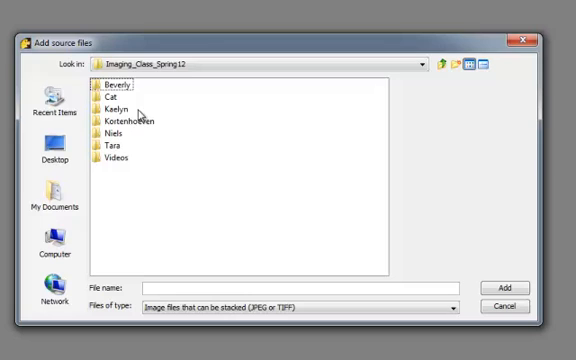
{"action": "double_click", "coordinate": [116, 107]}
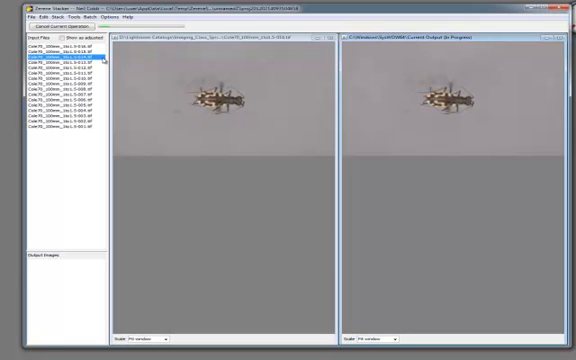
Step: Preview two of the loaded Cole70 beetle slices while the PMax stack computes
{"action": "left_click", "coordinate": [55, 70]}
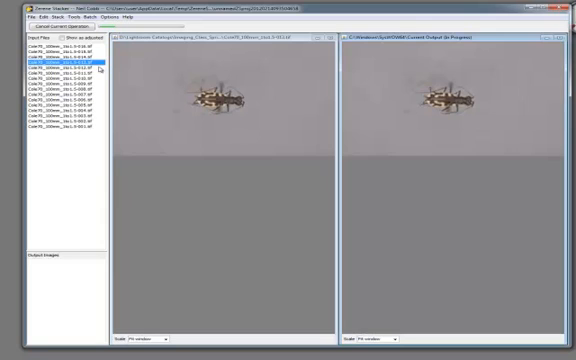
{"action": "left_click", "coordinate": [55, 72]}
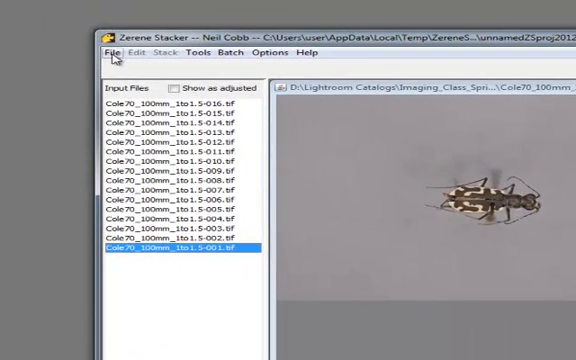
Step: Save the PMax output as a TIFF in Dorsal, reusing a slice name ending in C
{"action": "left_click", "coordinate": [105, 52]}
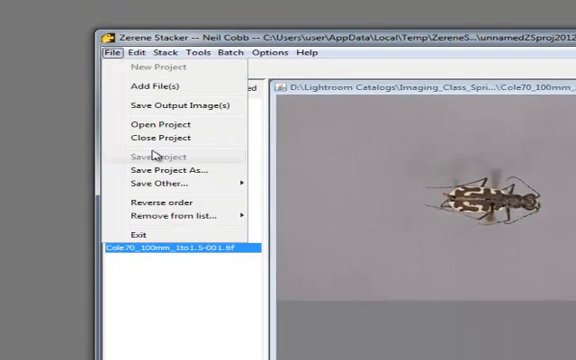
{"action": "left_click", "coordinate": [170, 94]}
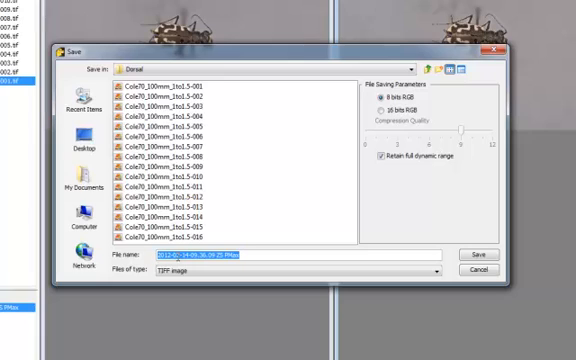
{"action": "mouse_move", "coordinate": [170, 245]}
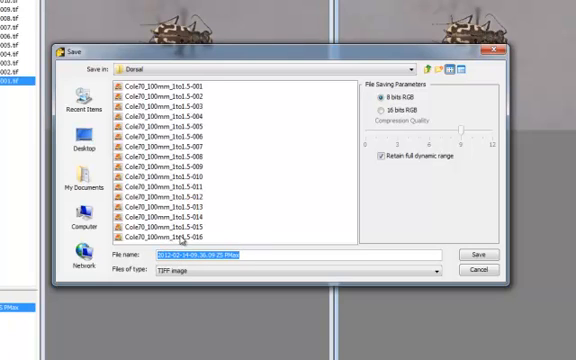
{"action": "left_click", "coordinate": [165, 237]}
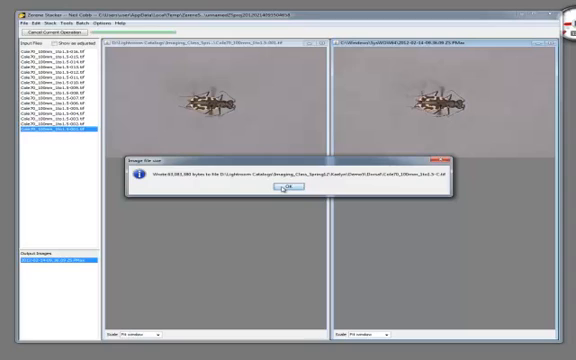
Step: Acknowledge the save confirmation and close the project, discarding unsaved work
{"action": "left_click", "coordinate": [285, 191]}
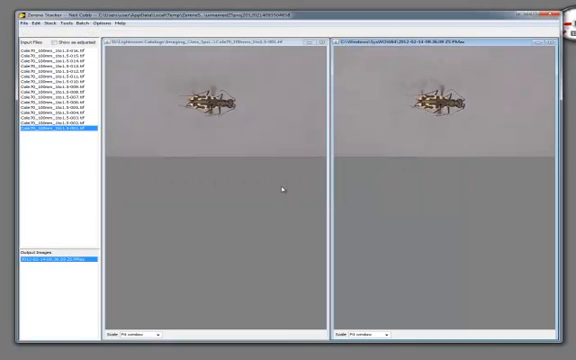
{"action": "left_click", "coordinate": [10, 25]}
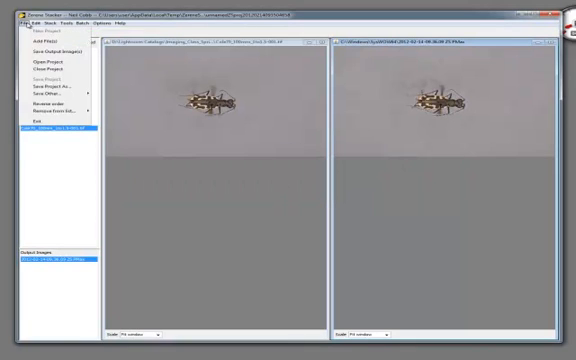
{"action": "left_click", "coordinate": [34, 65]}
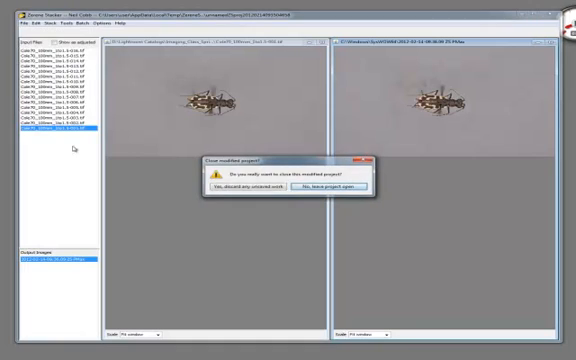
{"action": "left_click", "coordinate": [236, 188]}
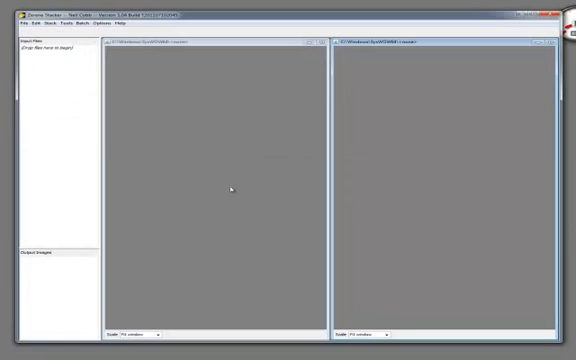
{"action": "mouse_move", "coordinate": [177, 103]}
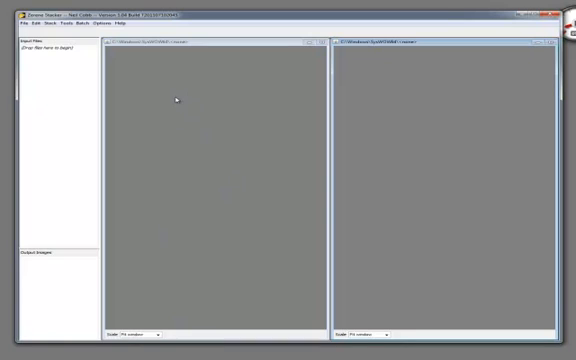